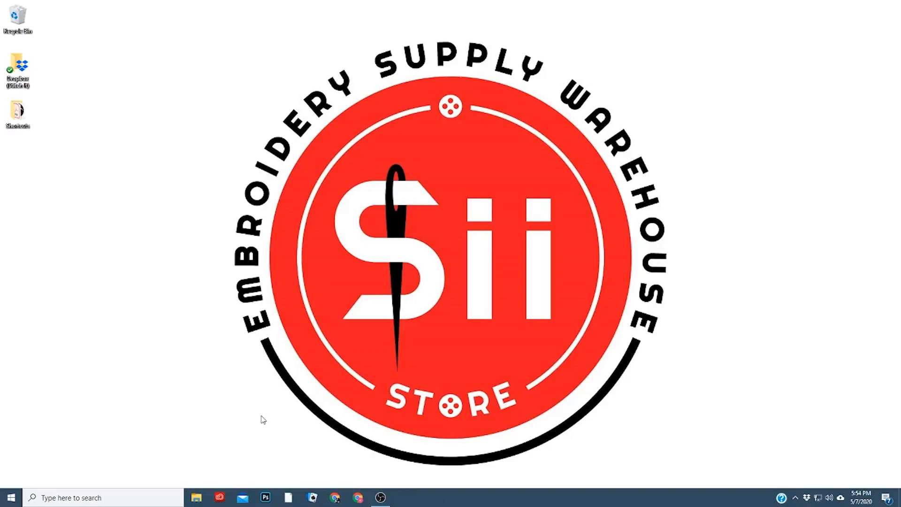
# - Browse to stitchitintl.com and reach the knowledge base's Helpful Links and Tutorials article
pyautogui.click(334, 497)
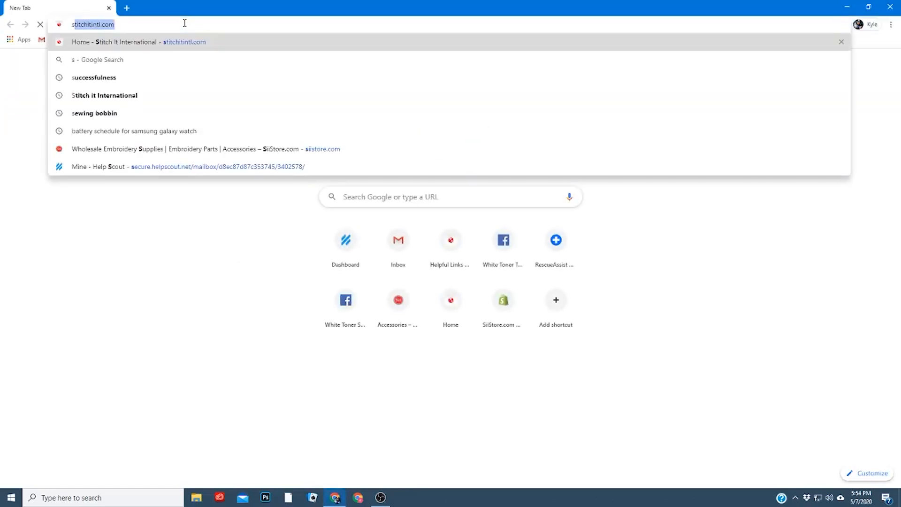
pyautogui.write('stitchitintl.com')
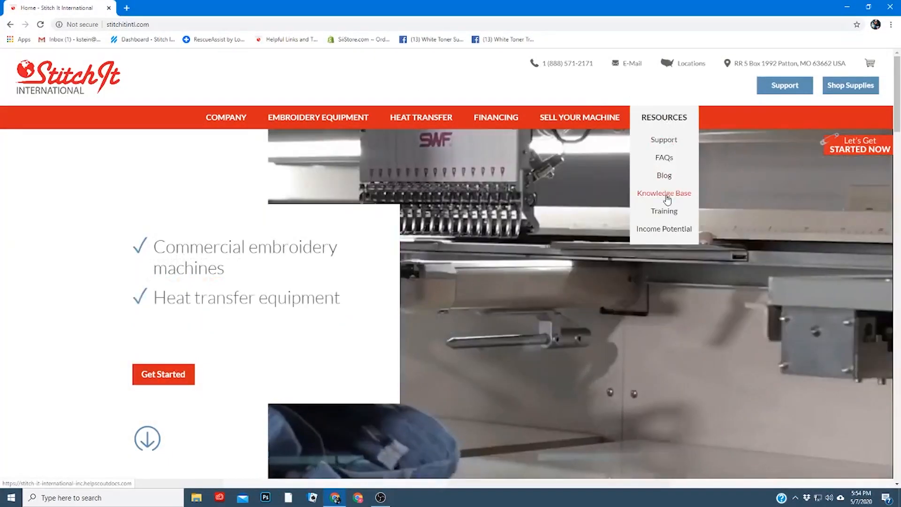
pyautogui.click(664, 193)
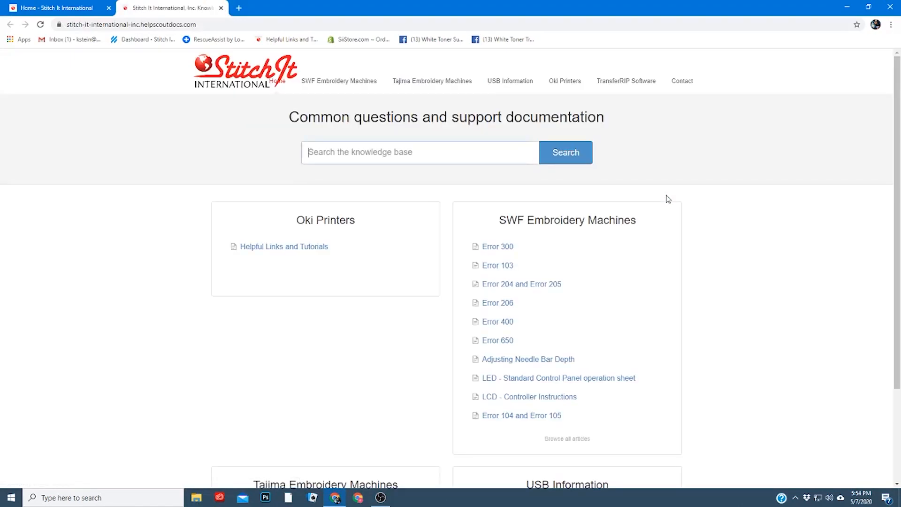
pyautogui.moveTo(284, 250)
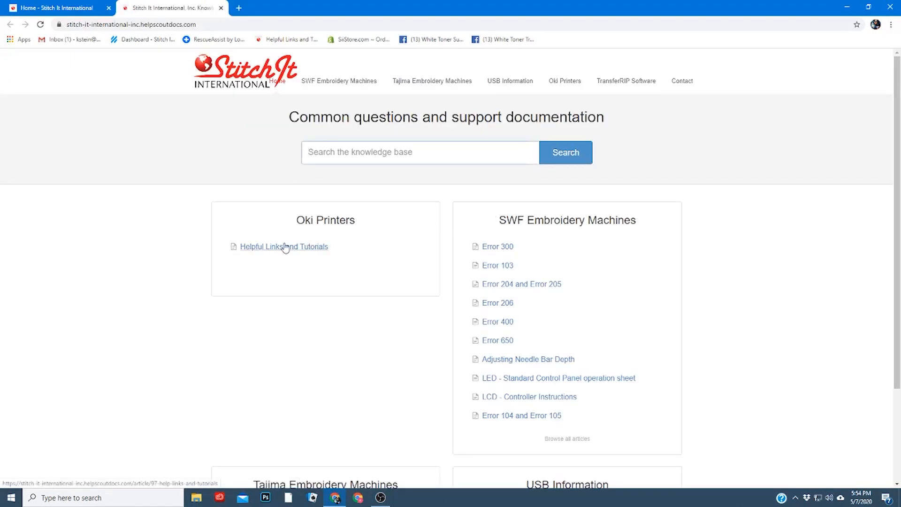
pyautogui.click(283, 245)
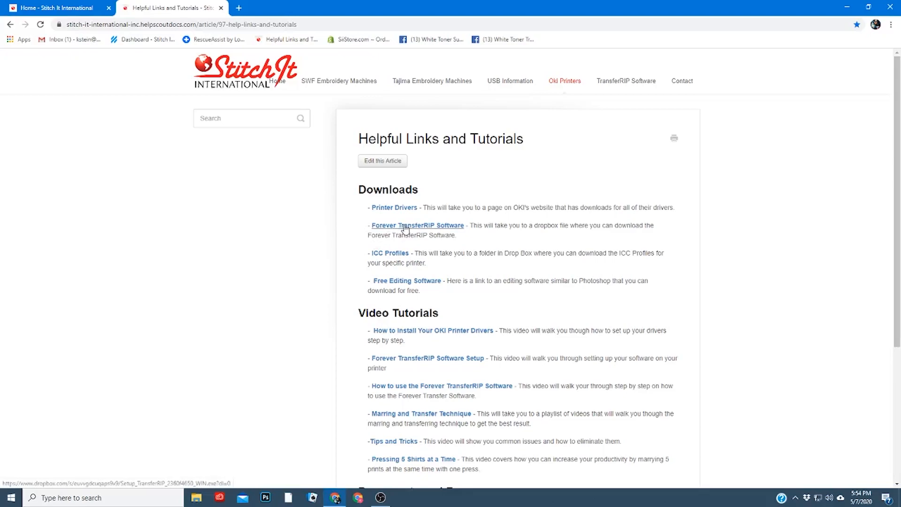
# - Direct-download the TransferRIP setup .exe from Dropbox and run it from Chrome's download bar
pyautogui.click(416, 225)
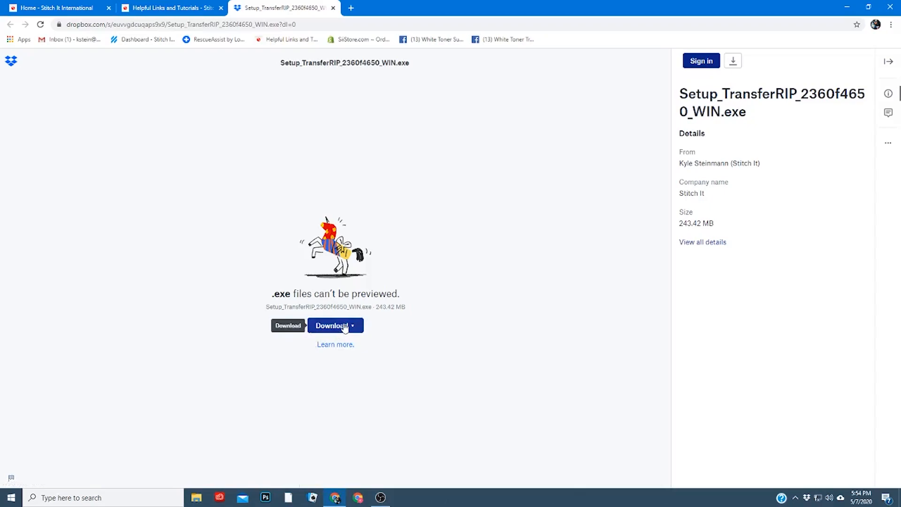
pyautogui.click(353, 325)
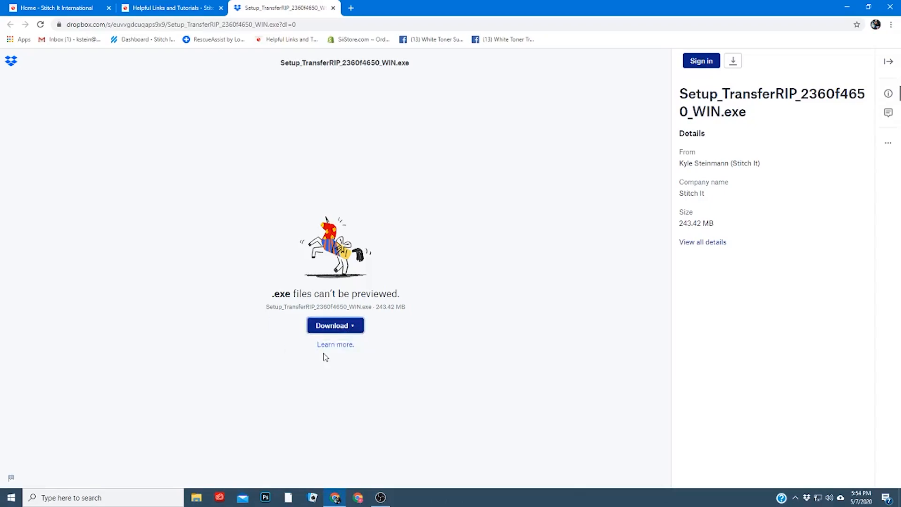
pyautogui.click(331, 325)
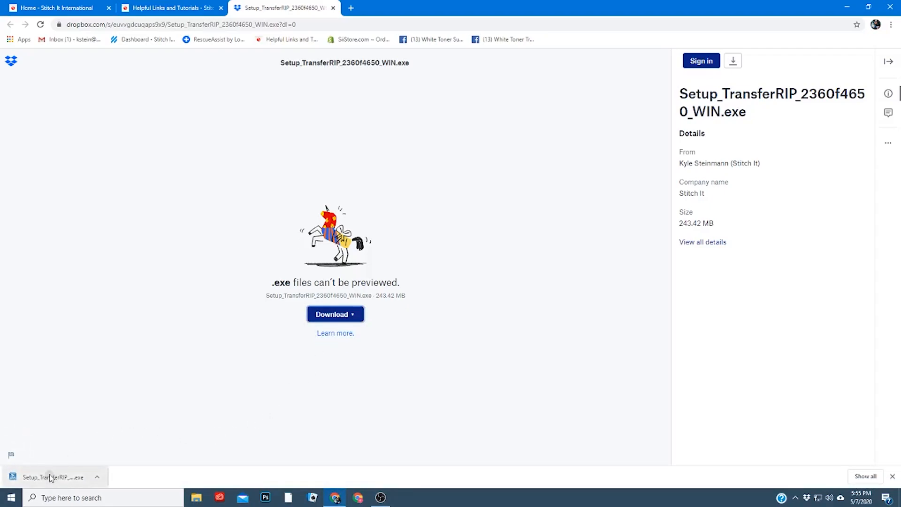
pyautogui.click(52, 474)
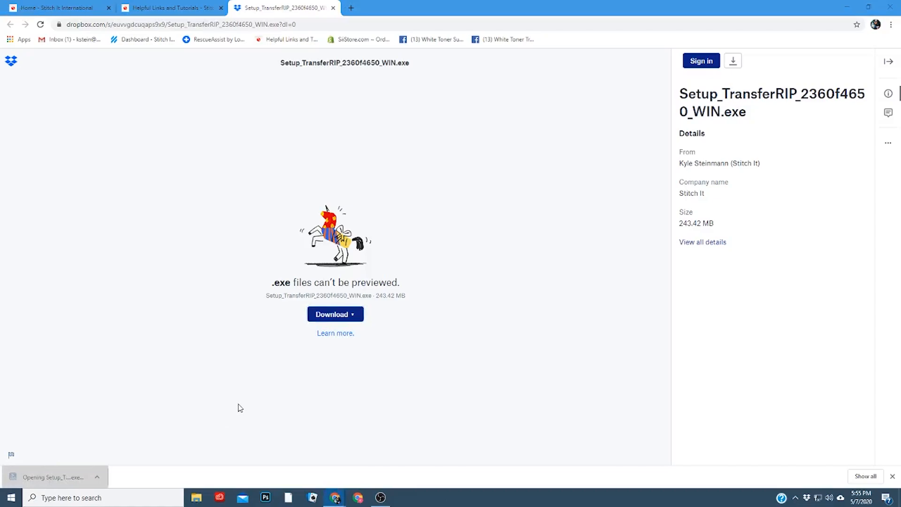
pyautogui.click(56, 475)
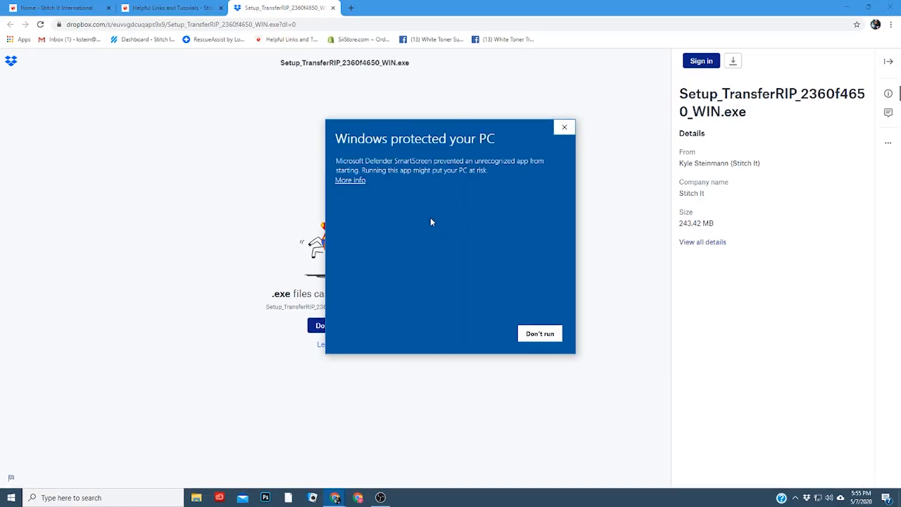
# - Choose More info so the unrecognized TransferRIP installer can be run anyway
pyautogui.click(349, 180)
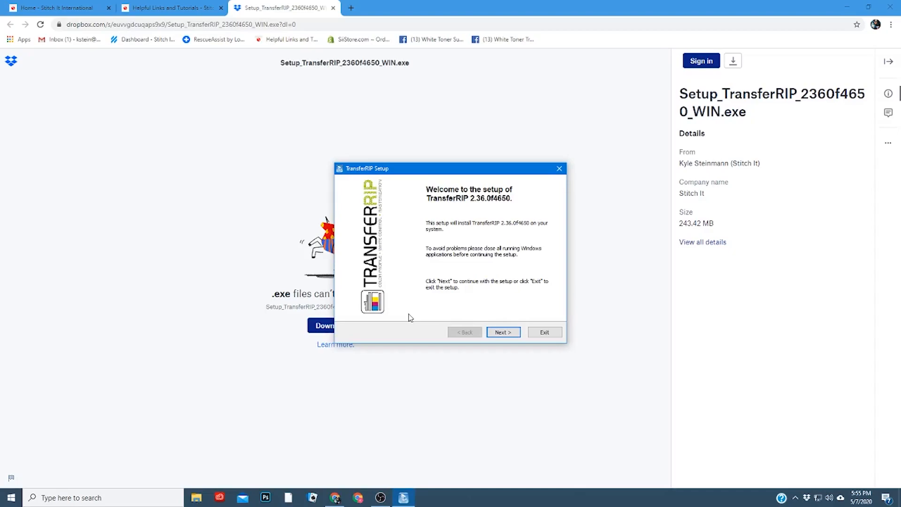
# - Accept the license, complete TransferRIP 2.36 setup and close it with Run TransferRIP kept checked
pyautogui.click(503, 332)
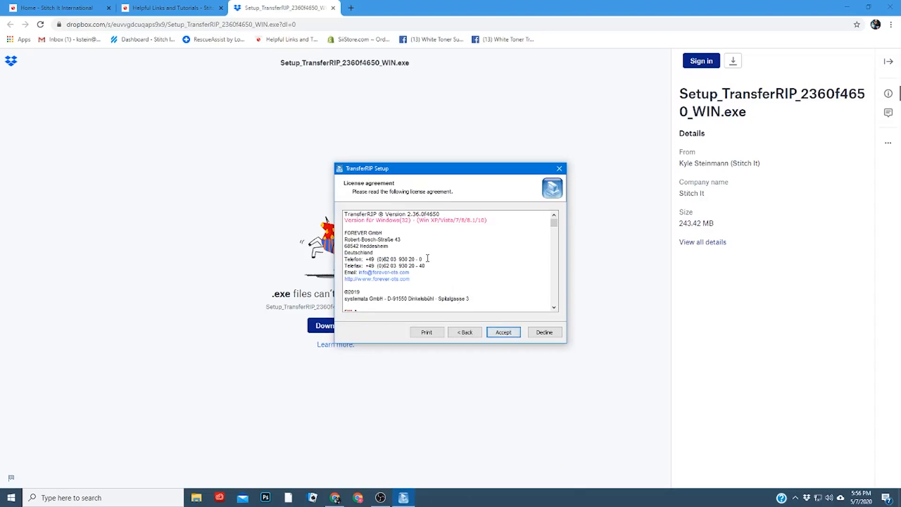
pyautogui.scroll(-3)
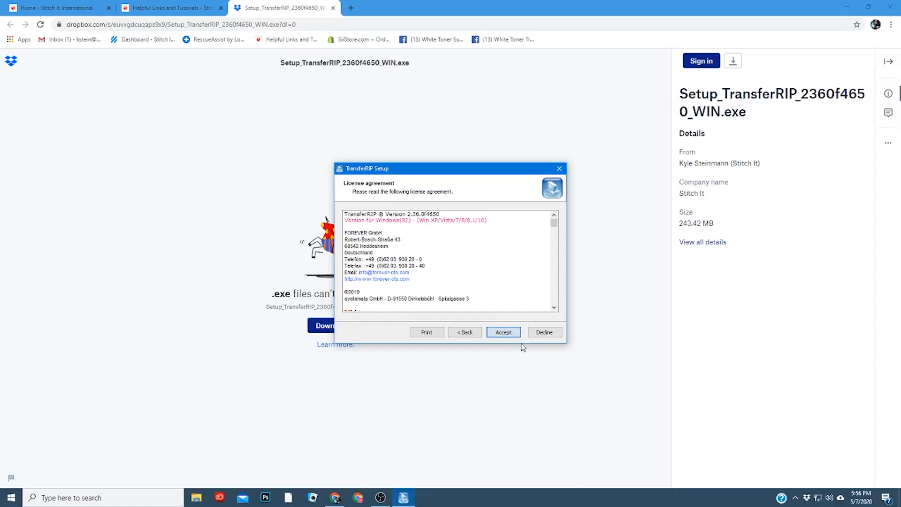
pyautogui.click(503, 332)
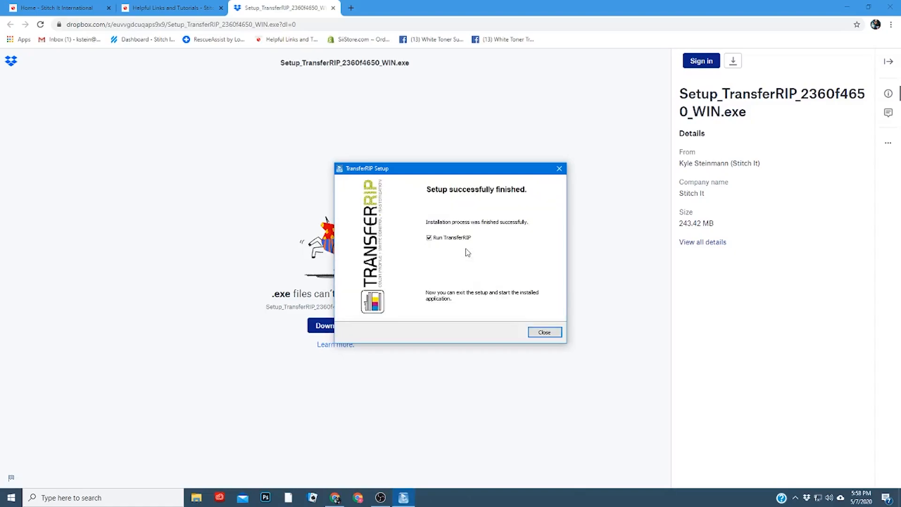
pyautogui.moveTo(528, 285)
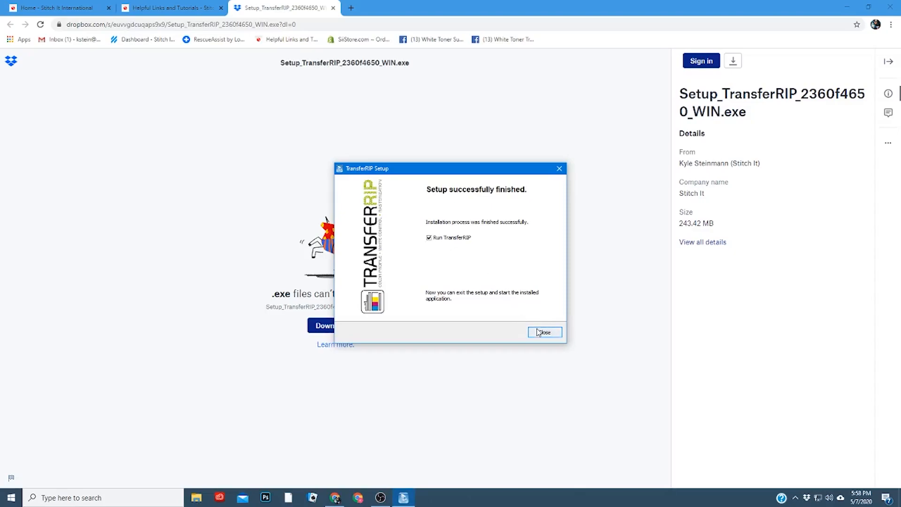
pyautogui.click(544, 332)
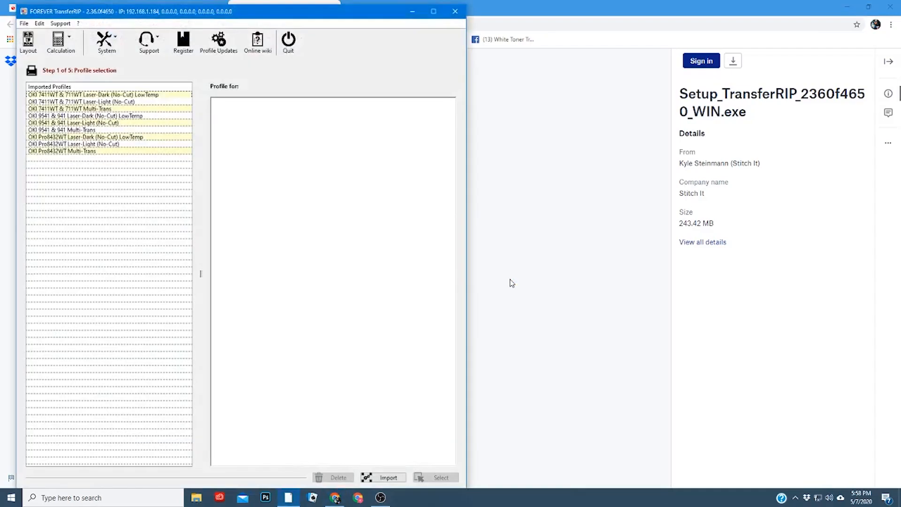
pyautogui.moveTo(200, 85)
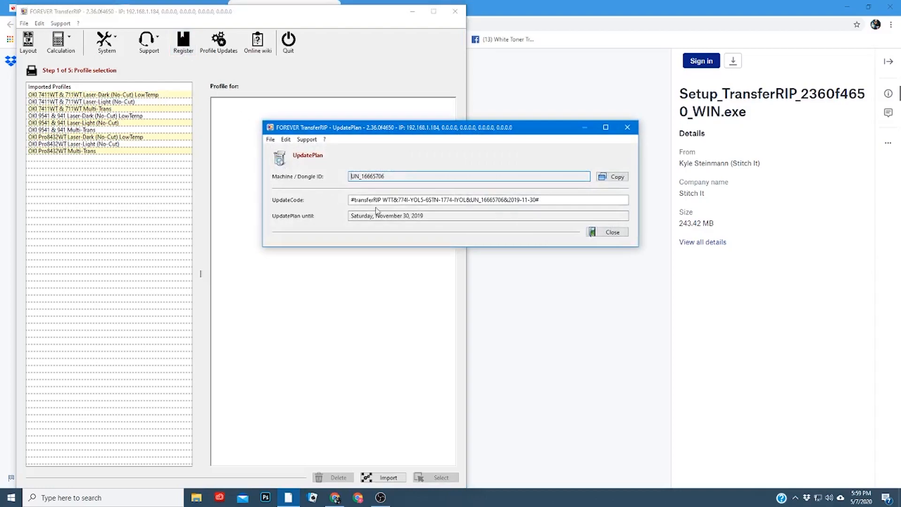
pyautogui.moveTo(357, 192)
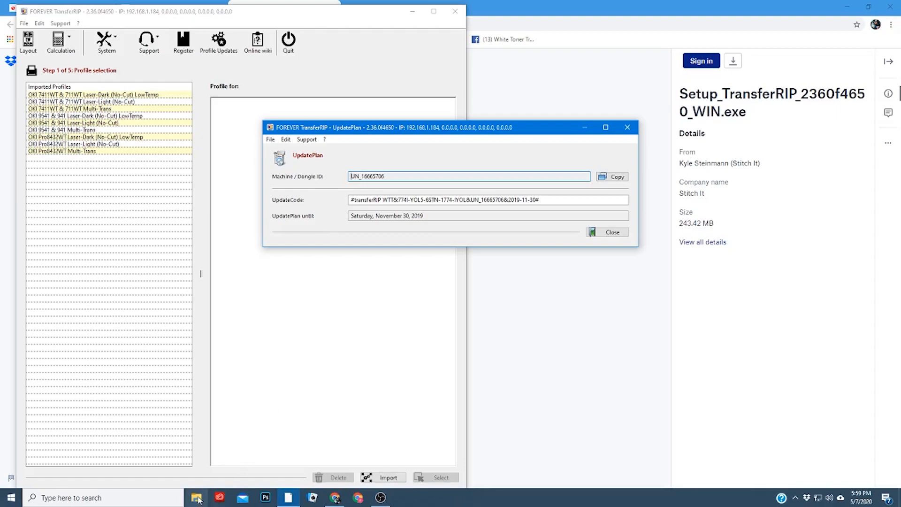
# - List the files on DVD RW Drive (E:) transferRIP WTT in File Explorer
pyautogui.click(195, 498)
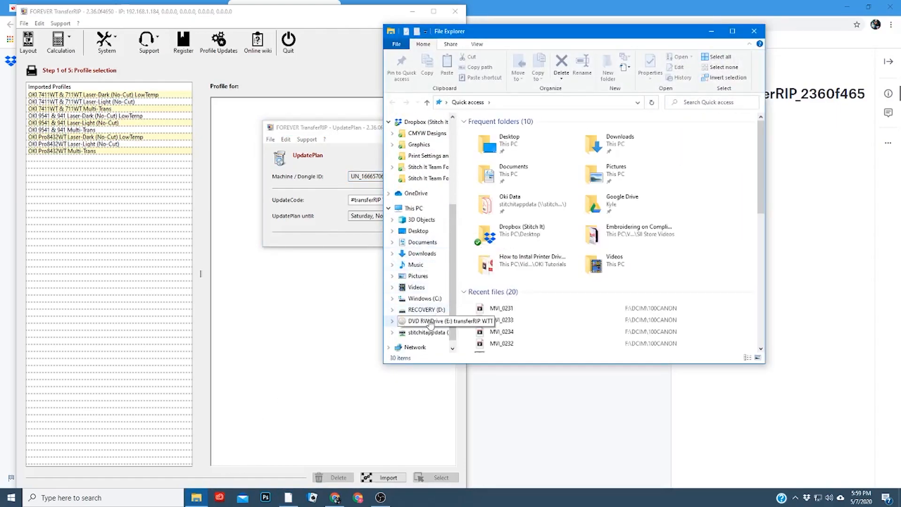
pyautogui.click(426, 321)
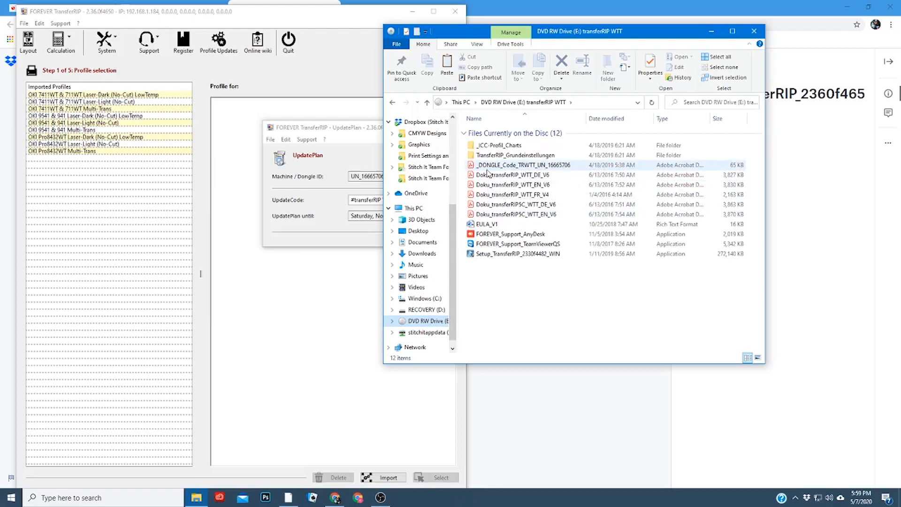
pyautogui.moveTo(503, 172)
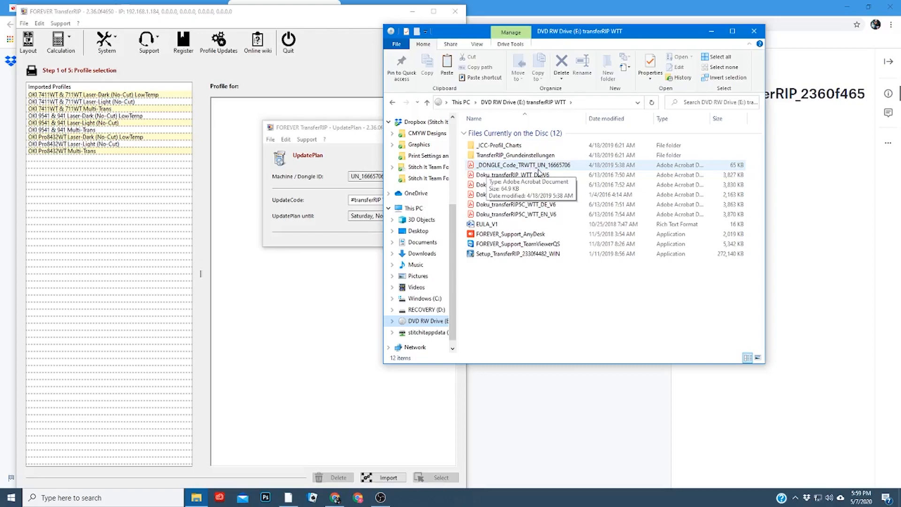
pyautogui.moveTo(554, 165)
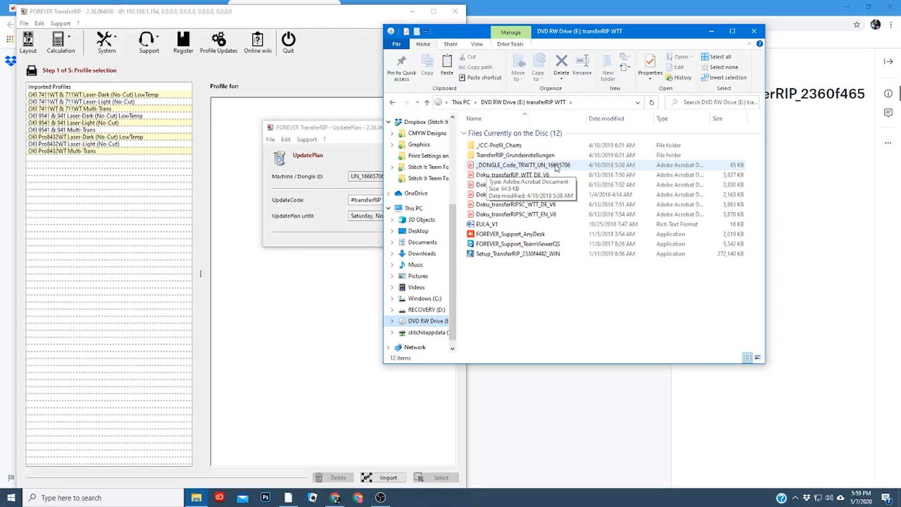
pyautogui.moveTo(561, 173)
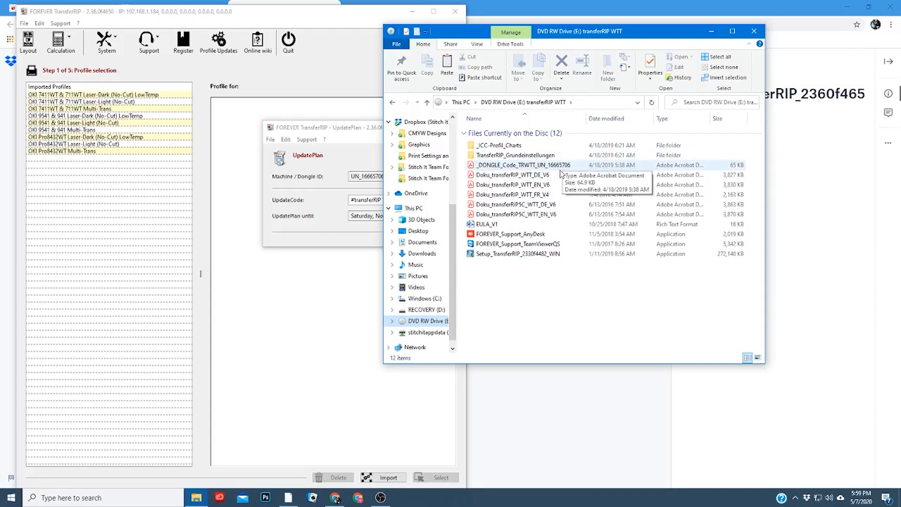
pyautogui.moveTo(494, 168)
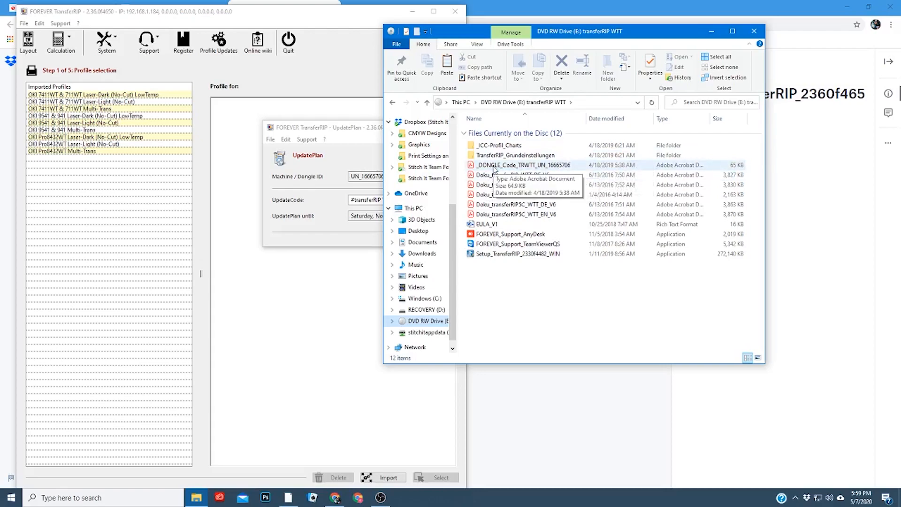
# - Open the _DONGLE_Code_TRWTT PDF and copy its English UpDatePlan code
pyautogui.doubleClick(527, 164)
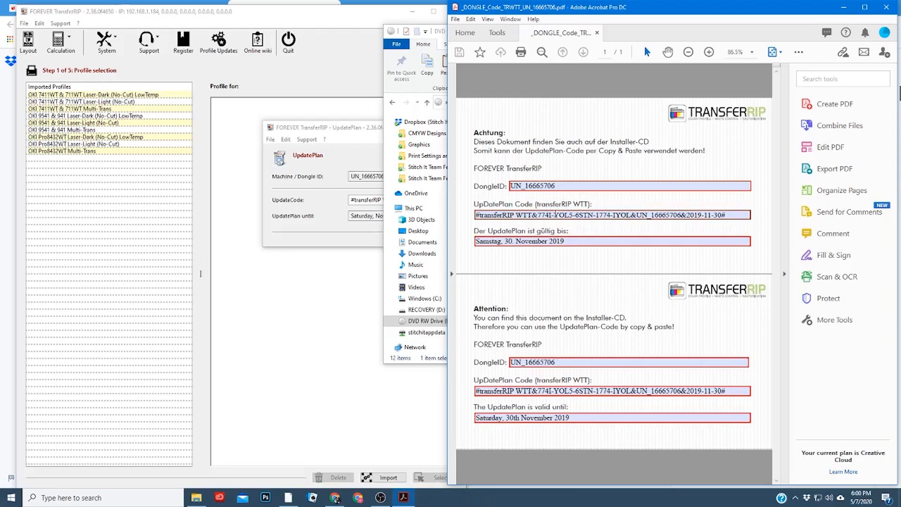
pyautogui.moveTo(586, 352)
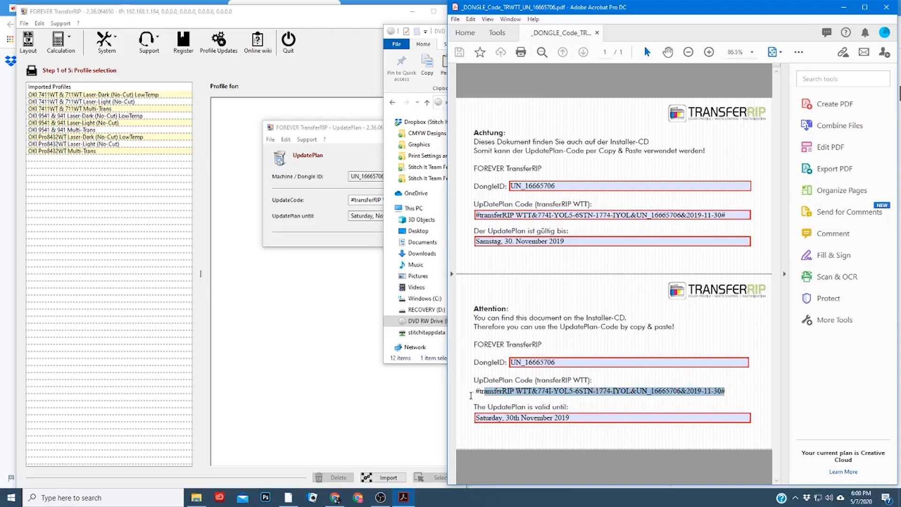
pyautogui.rightClick(512, 398)
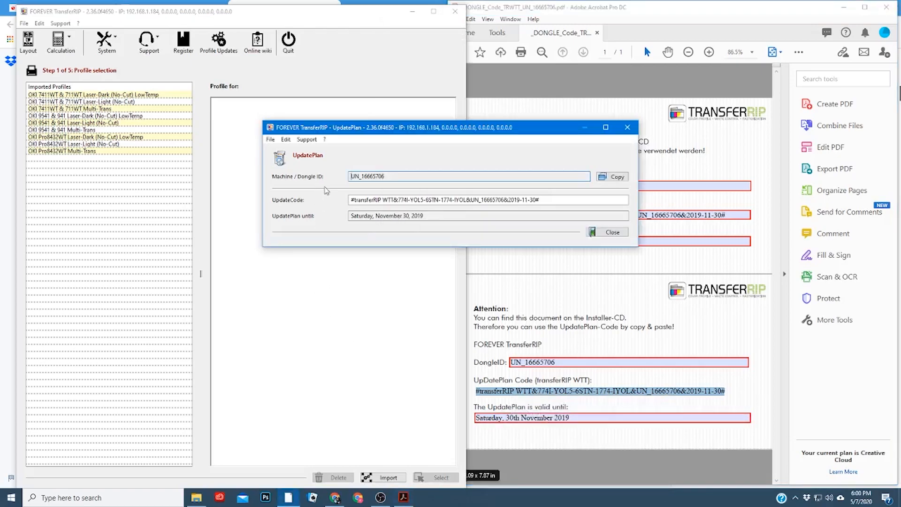
# - Paste the copied code into the UpdateCode field and close the UpdatePlan window
pyautogui.rightClick(460, 200)
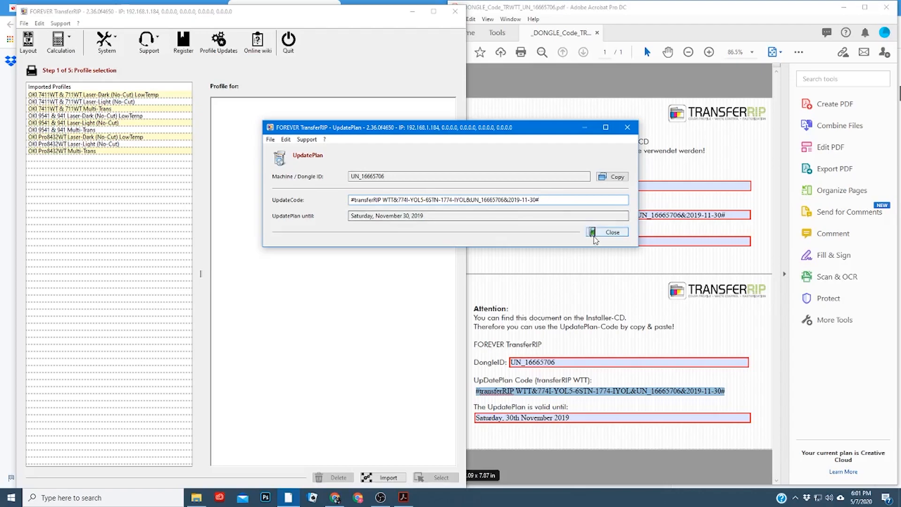
pyautogui.moveTo(598, 239)
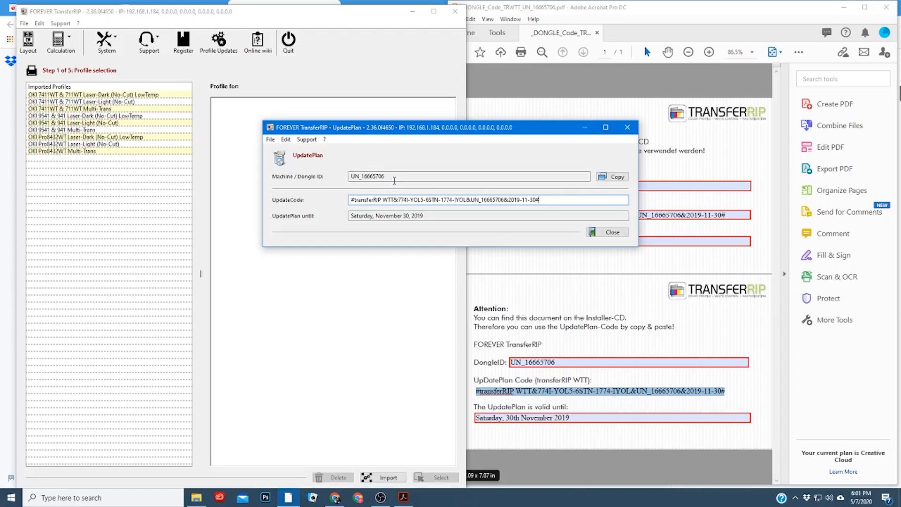
pyautogui.click(614, 231)
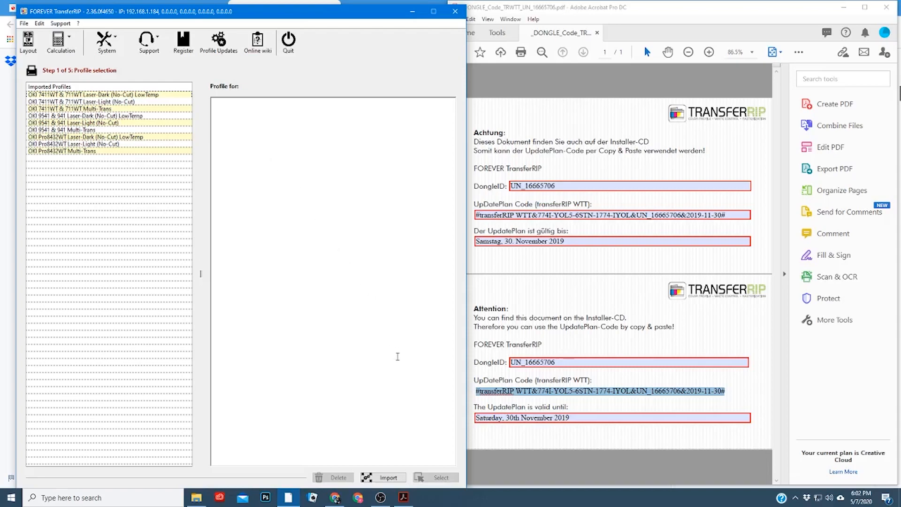
# - Start a profile import and browse to E:\TransferRIP_Grundeinstellungen listing the OKI profile files
pyautogui.click(389, 477)
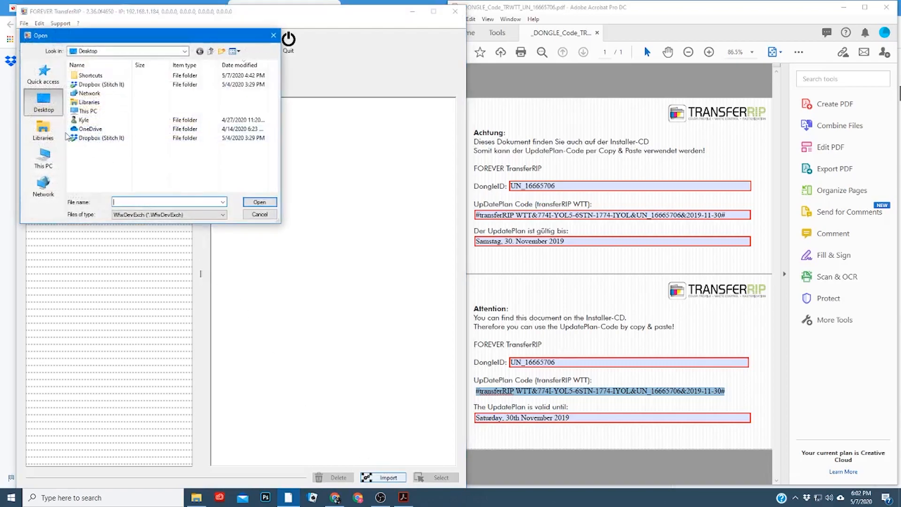
pyautogui.click(44, 164)
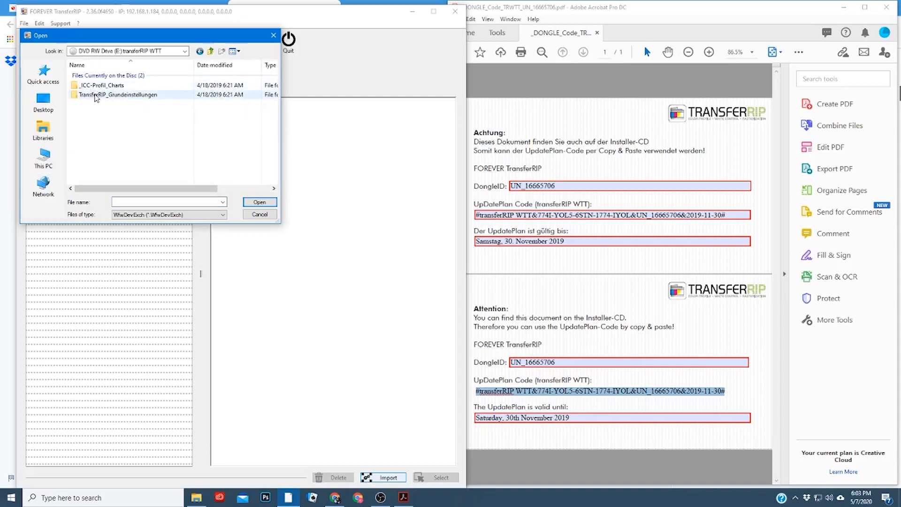
pyautogui.doubleClick(117, 95)
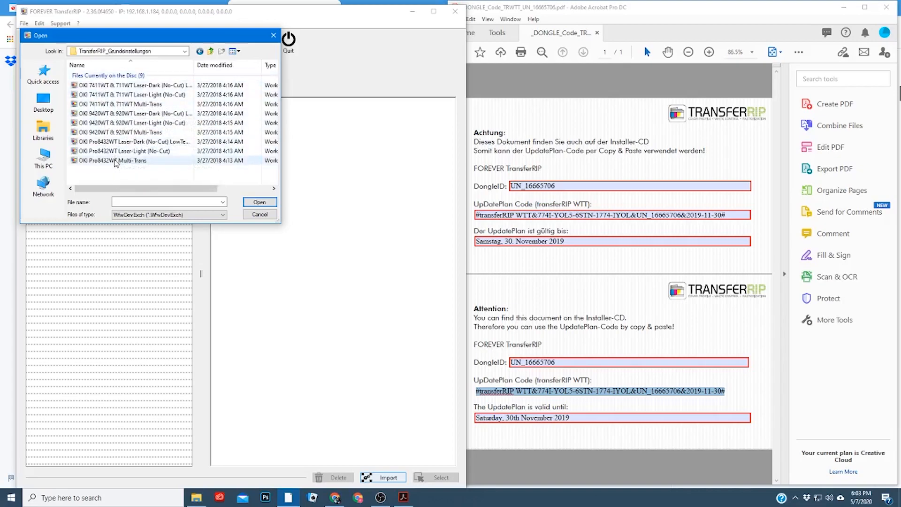
pyautogui.moveTo(117, 165)
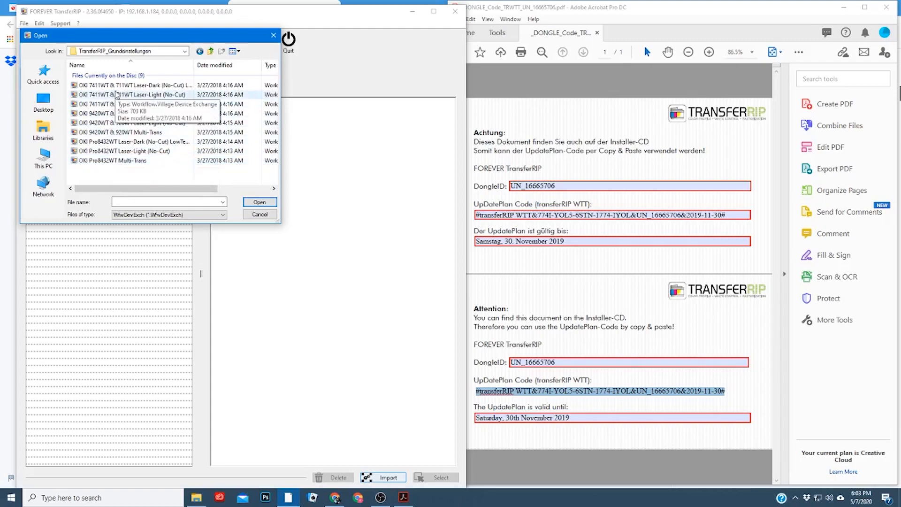
pyautogui.moveTo(107, 89)
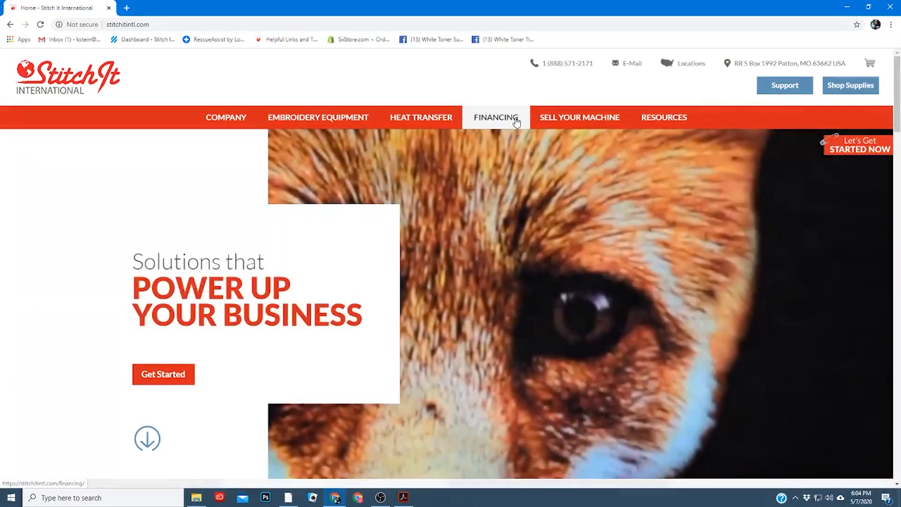
pyautogui.moveTo(312, 175)
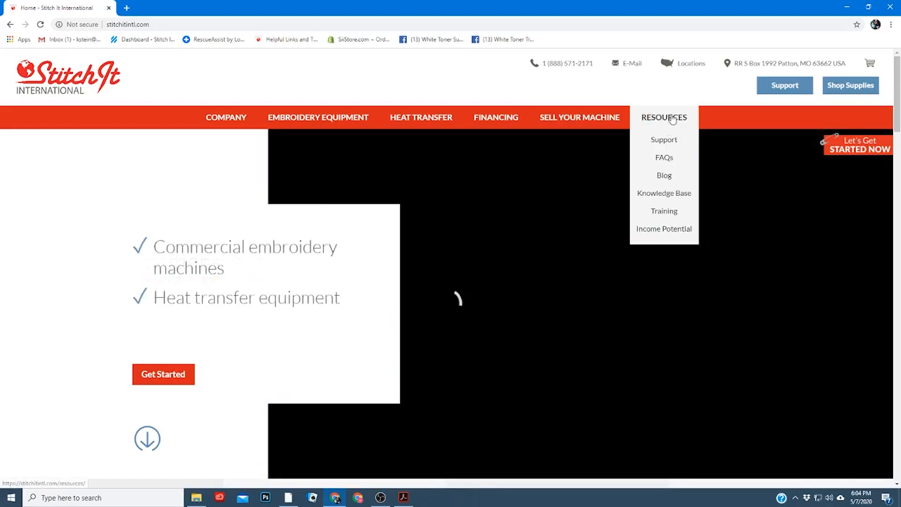
# - Return to the Stitch It knowledge base and reopen the Oki printers Helpful Links and Tutorials article
pyautogui.click(664, 193)
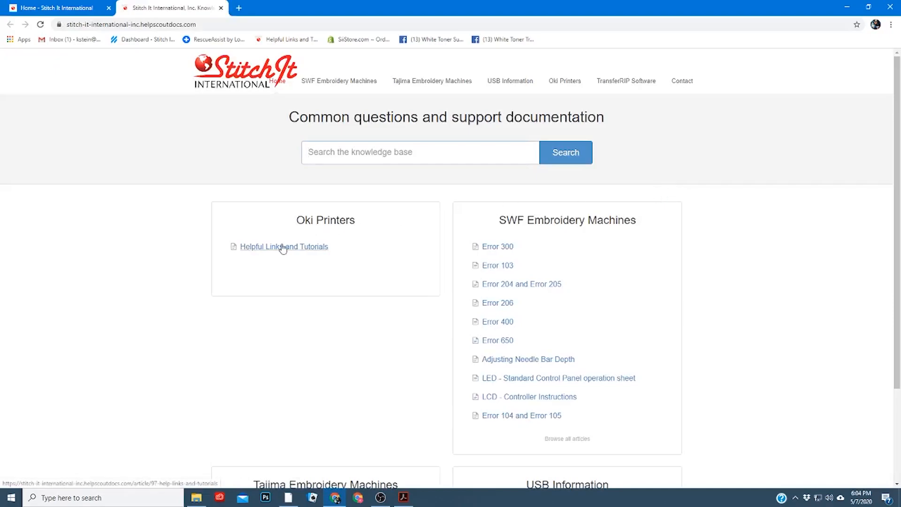
pyautogui.click(283, 246)
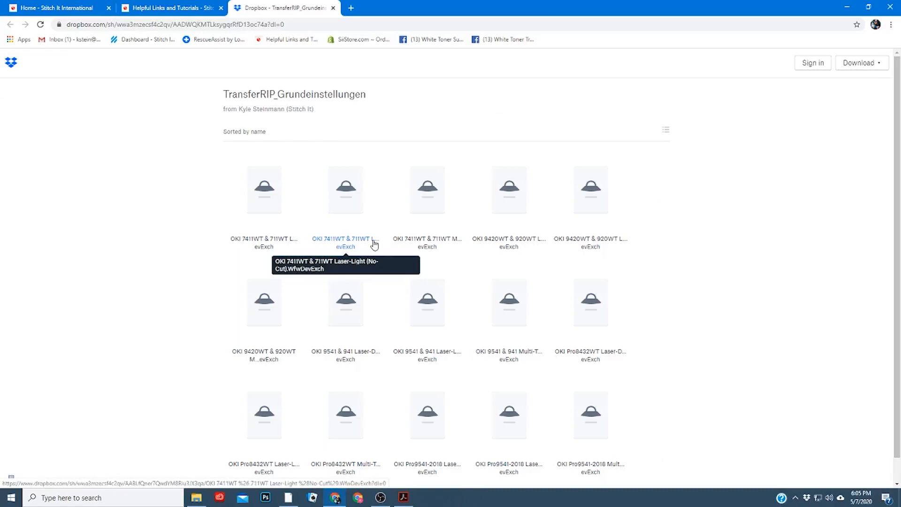
pyautogui.moveTo(297, 261)
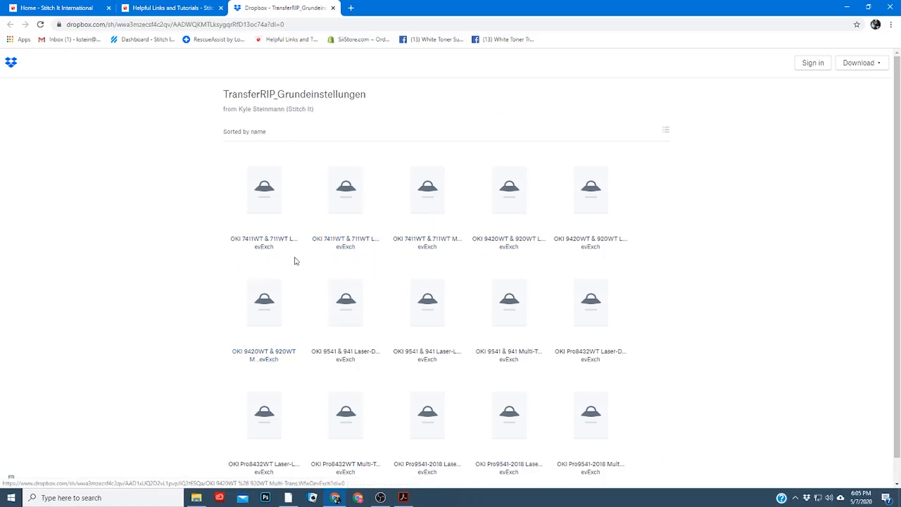
# - Direct-download the OKI 7411WT & 711WT Laser-Dark (No-Cut) LowTemp profile file from Dropbox
pyautogui.scroll(-3)
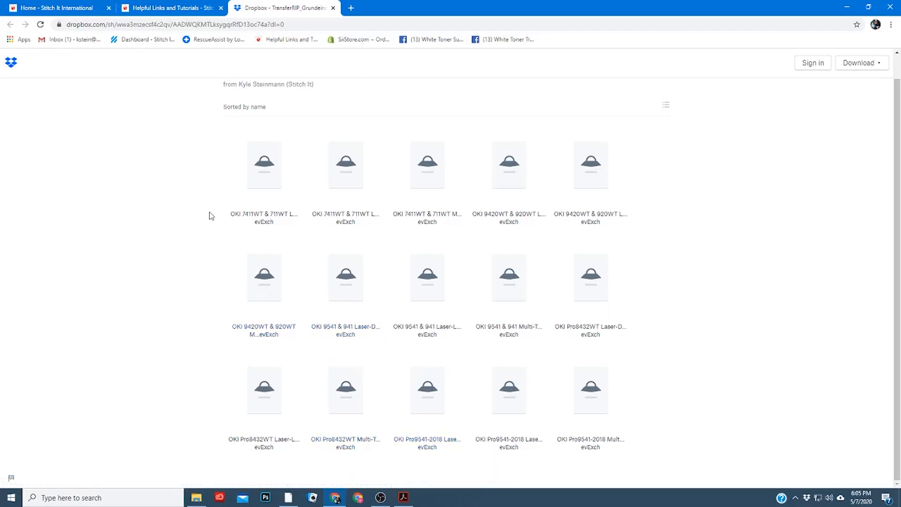
pyautogui.moveTo(516, 336)
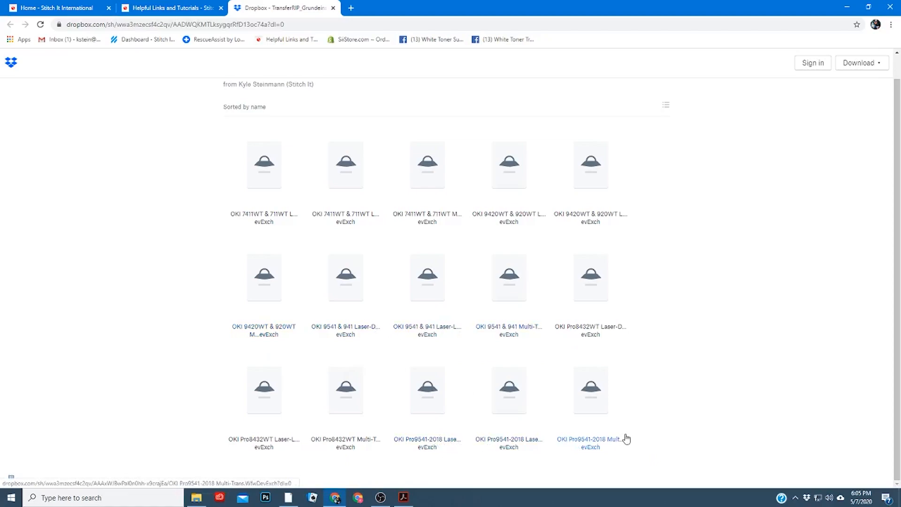
pyautogui.click(263, 164)
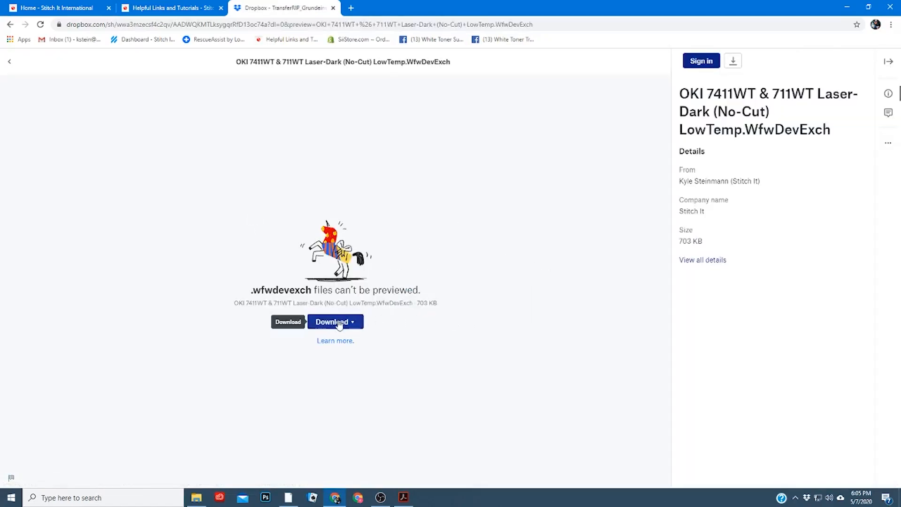
pyautogui.click(353, 321)
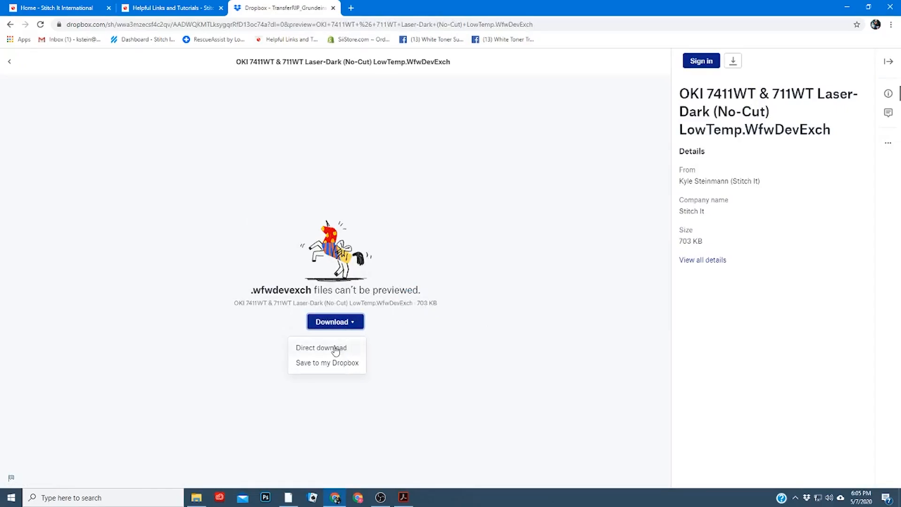
pyautogui.click(288, 497)
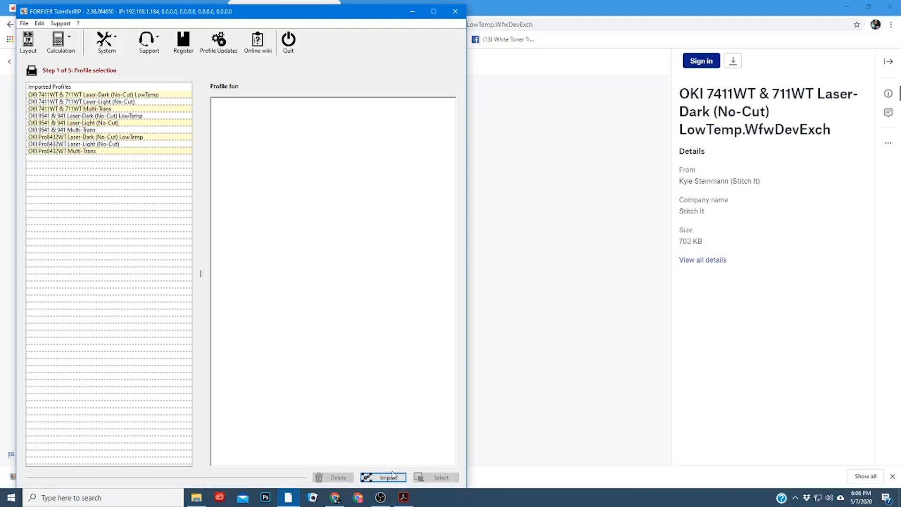
# - Import the OKI 7411WT & 711WT Laser-Dark (No-Cut) LowTemp .WfwDevExch profile from Downloads
pyautogui.click(389, 476)
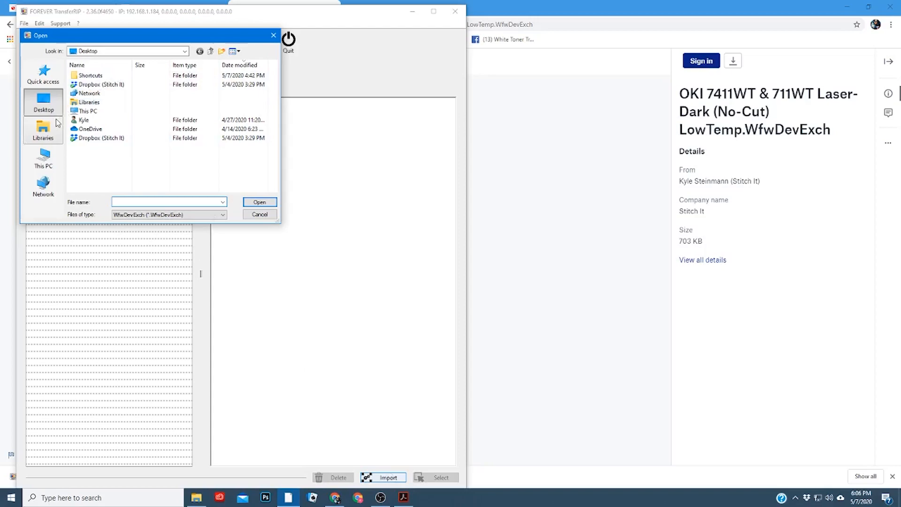
pyautogui.click(43, 161)
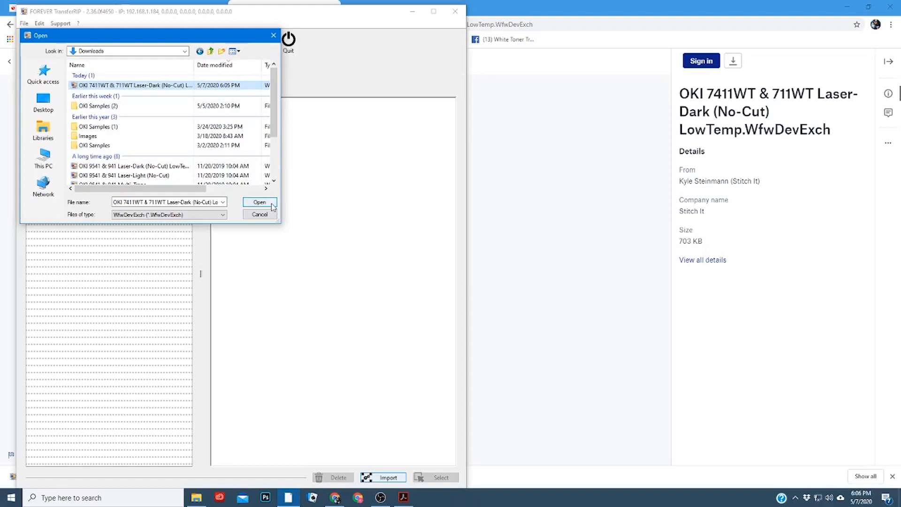
pyautogui.click(259, 202)
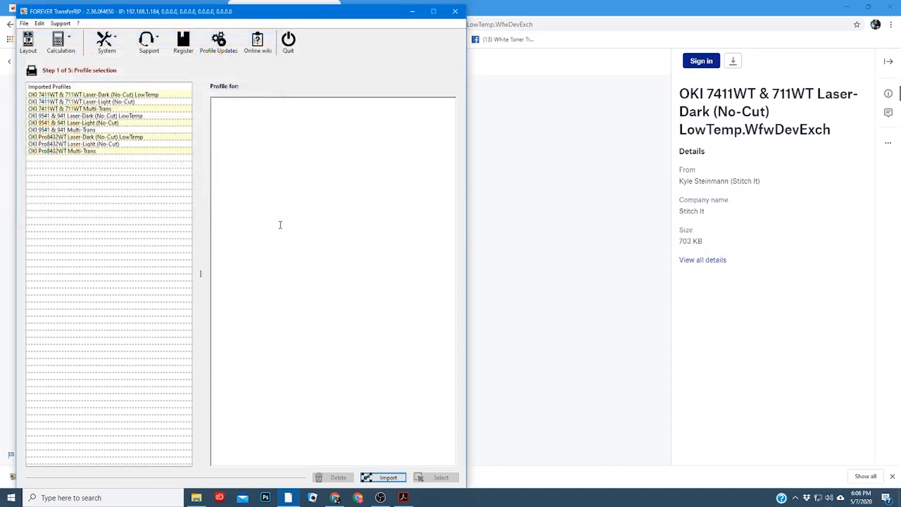